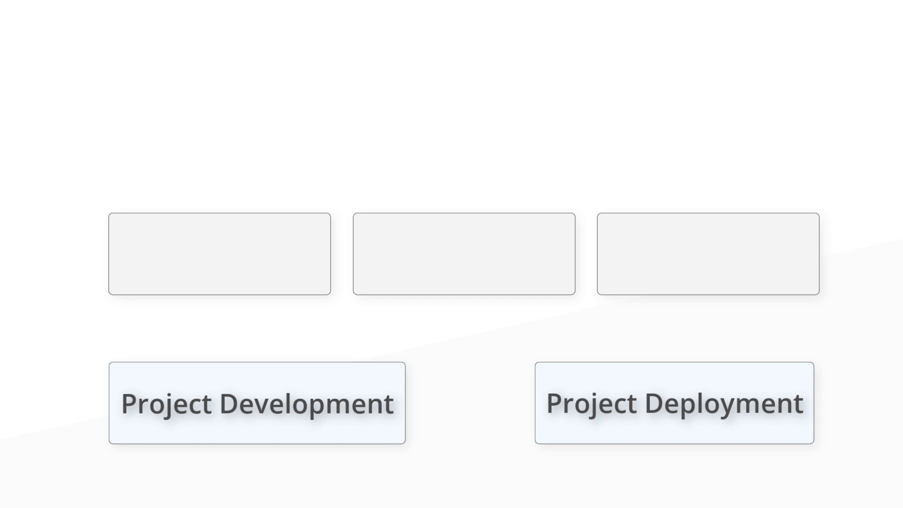
# - Advance to the Project Development slide showing the Developer and code, local, remote, master legend
pyautogui.click(257, 403)
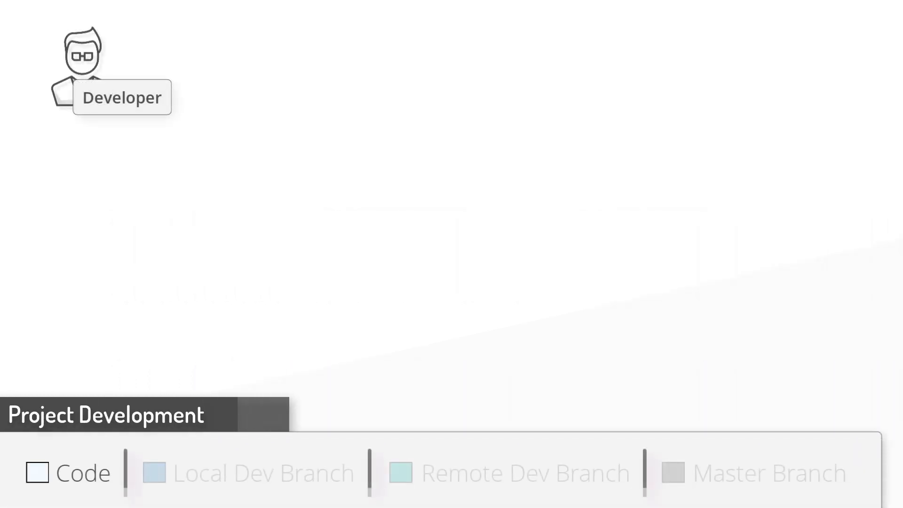